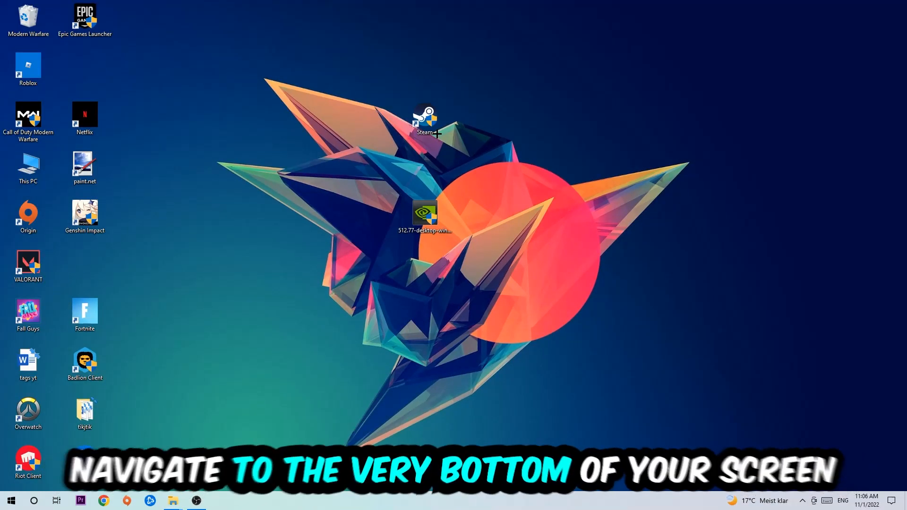
- Open Task Manager from the taskbar's right-click menu
right_click(330, 501)
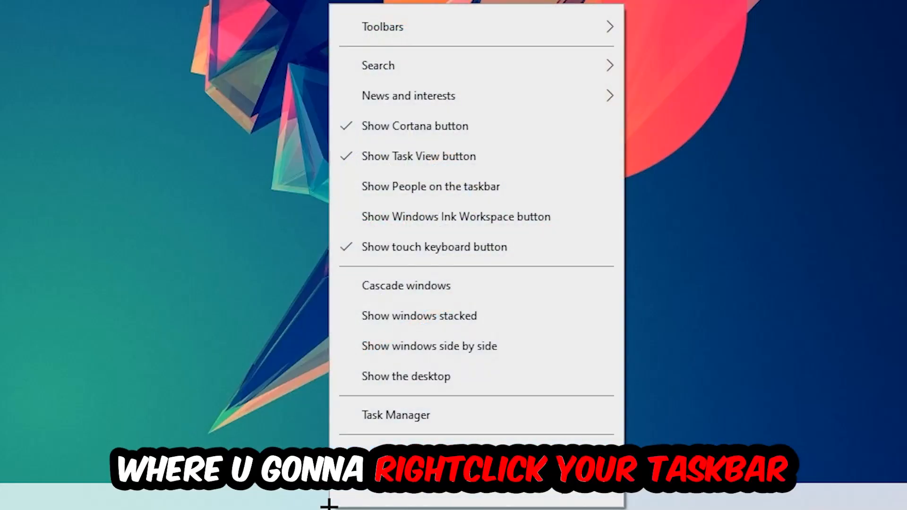
left_click(396, 415)
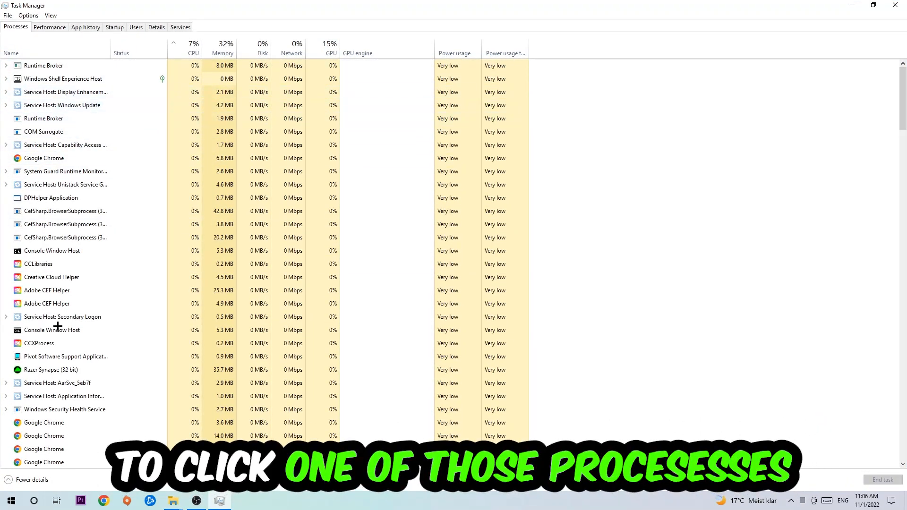
- Select the Google Chrome process and bring up its end-task options
left_click(43, 158)
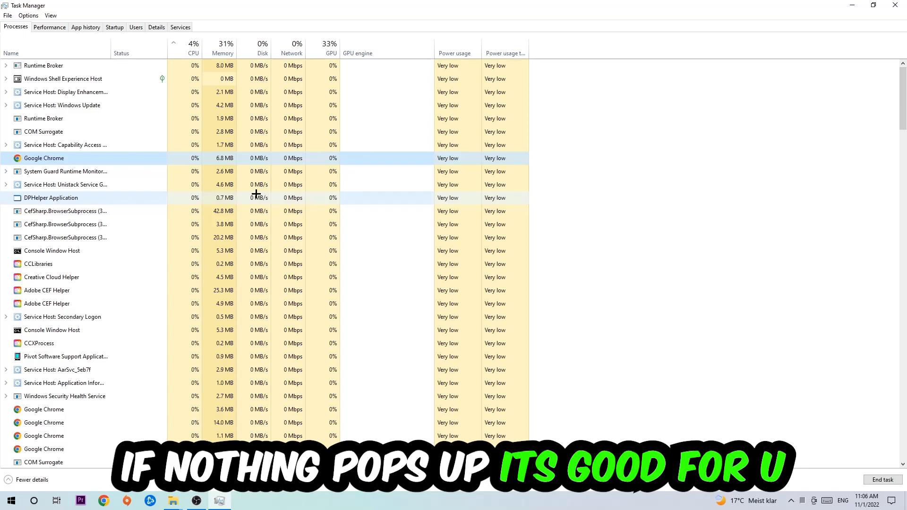
right_click(44, 158)
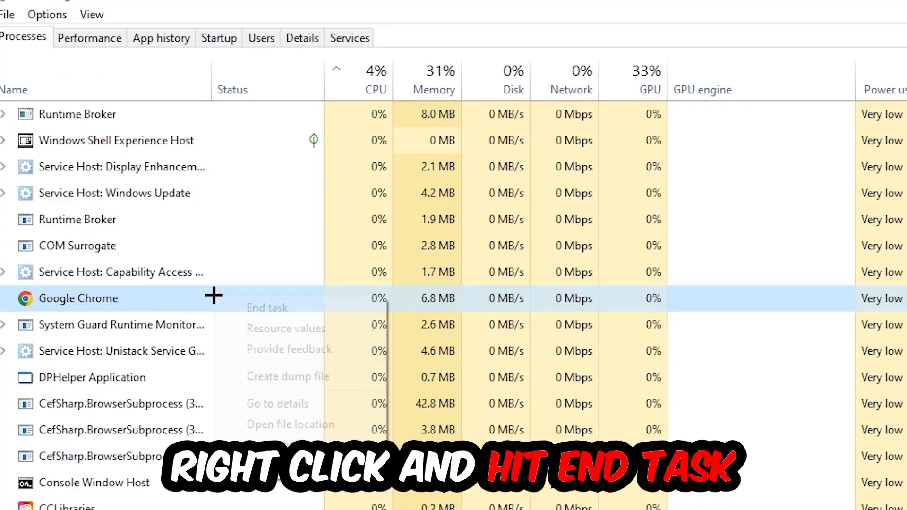
right_click(78, 298)
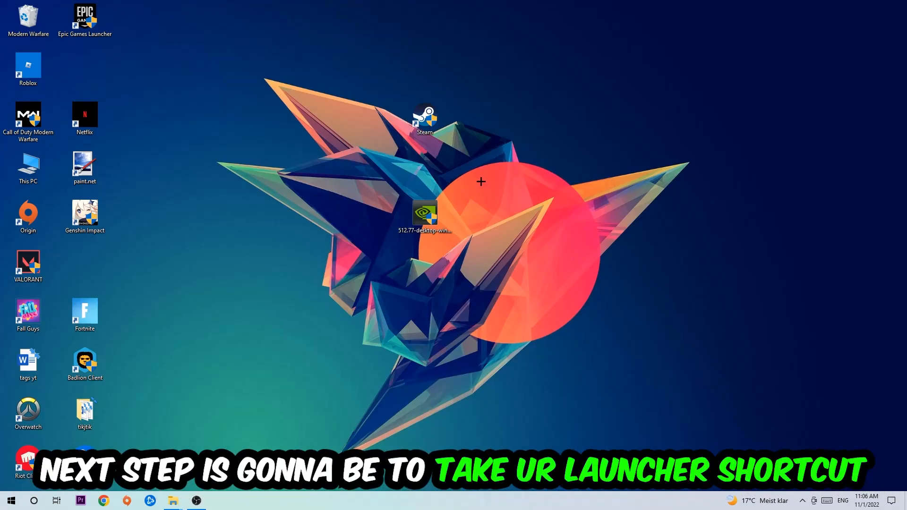
- Move the Steam desktop icon and run it as administrator
left_click_drag(425, 115, 538, 168)
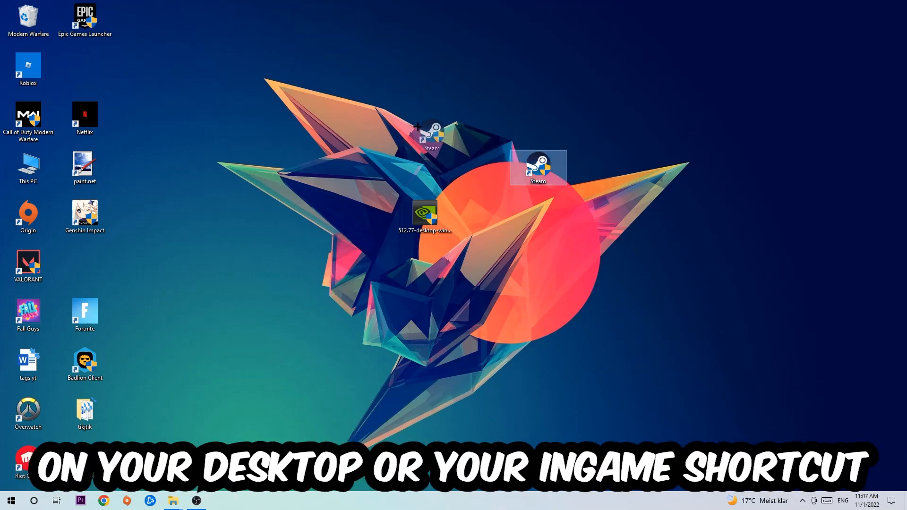
right_click(538, 168)
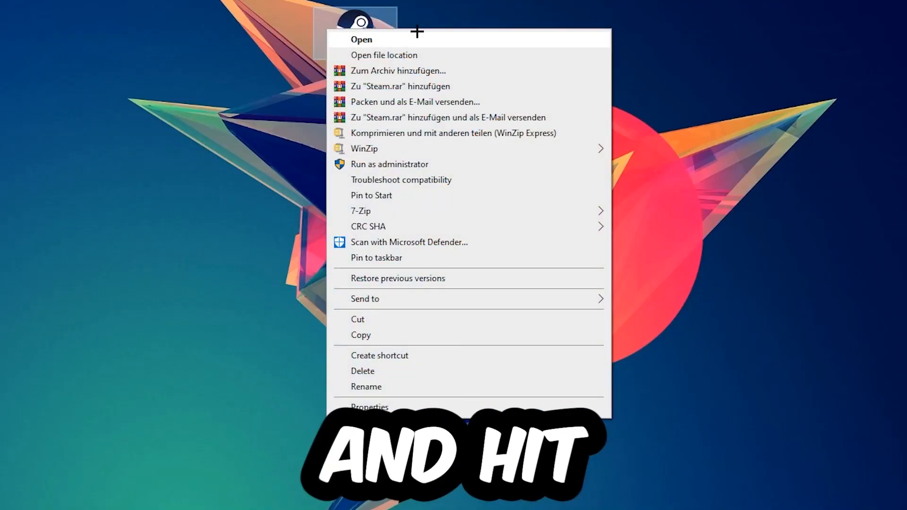
left_click(389, 164)
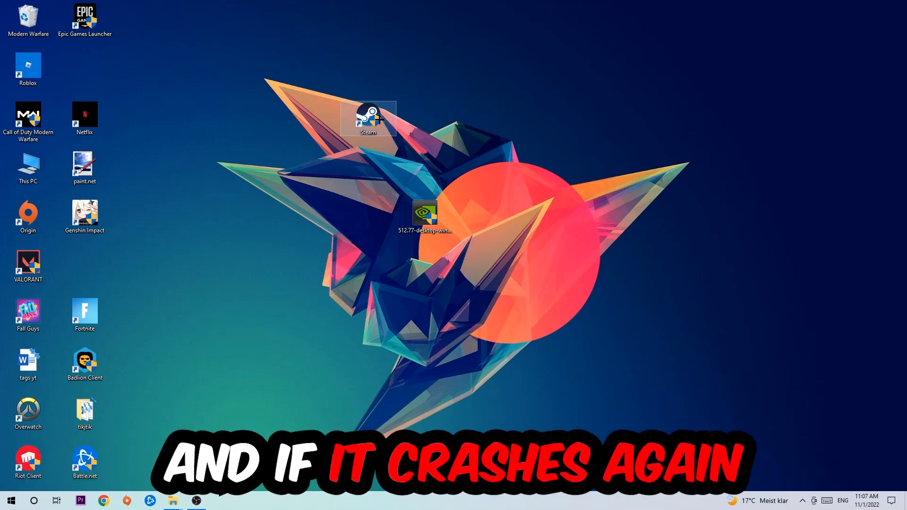
- In Steam shortcut Properties, apply Windows 8 compatibility mode and Run as administrator
right_click(369, 115)
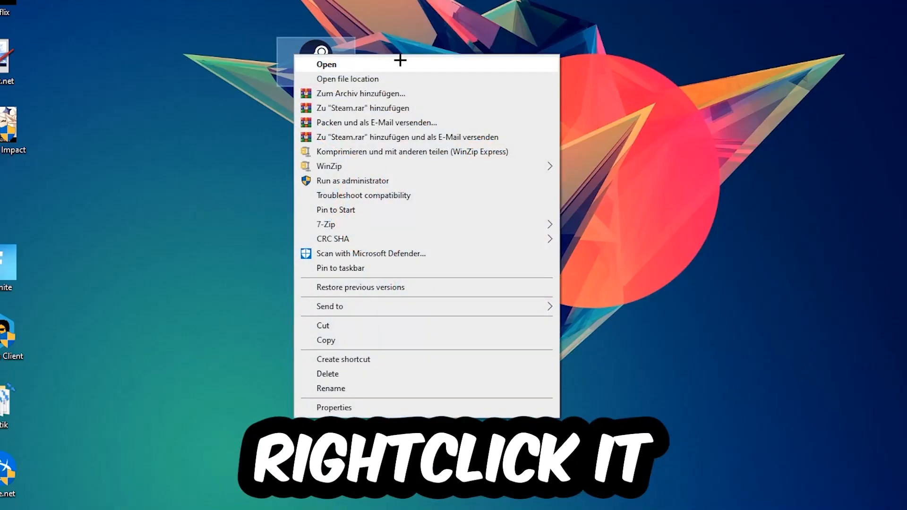
left_click(334, 408)
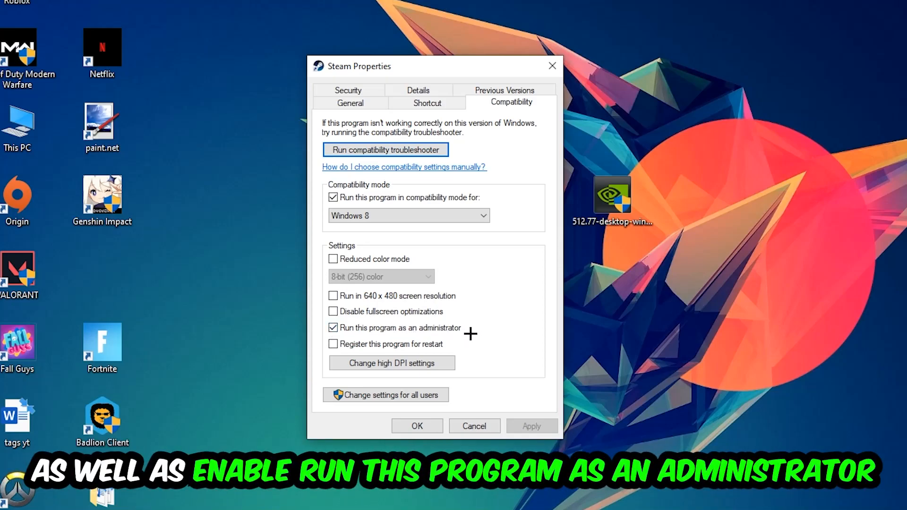
left_click(416, 426)
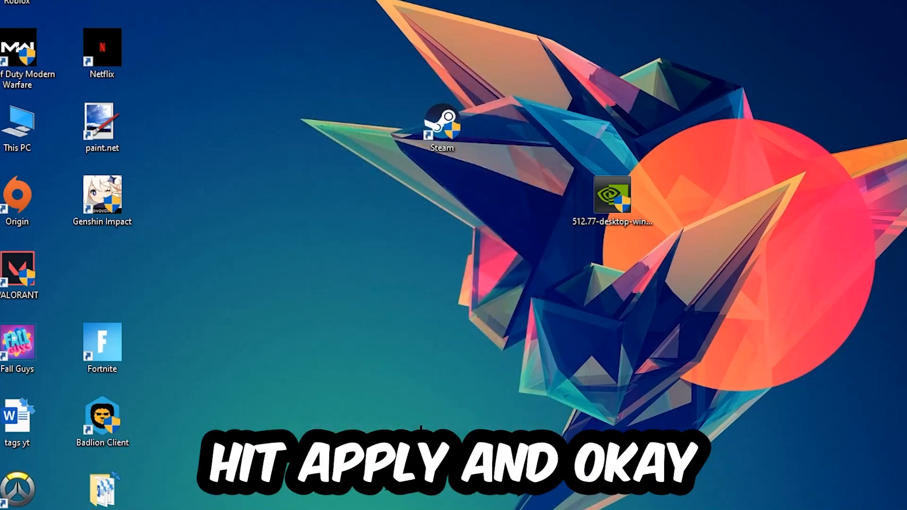